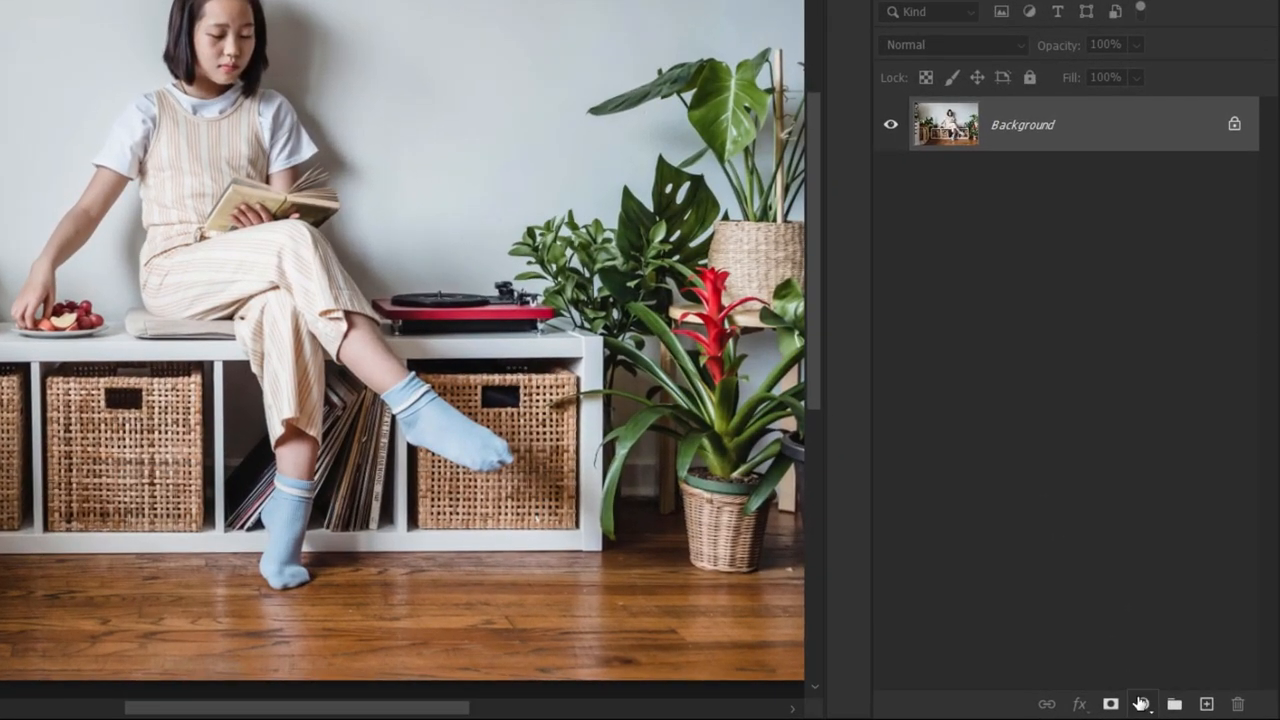
- Add an Exposure adjustment layer with exposure -1.94 and gamma correction 0.86
left_click(1142, 703)
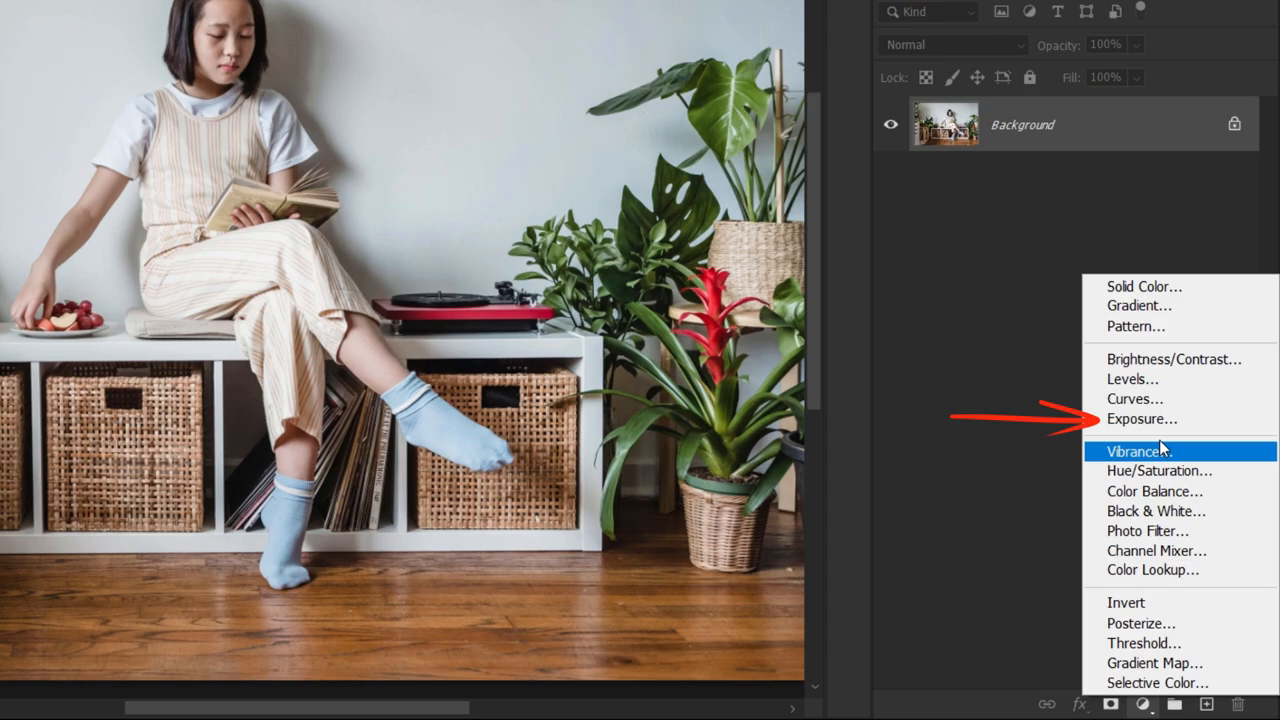
left_click(1134, 419)
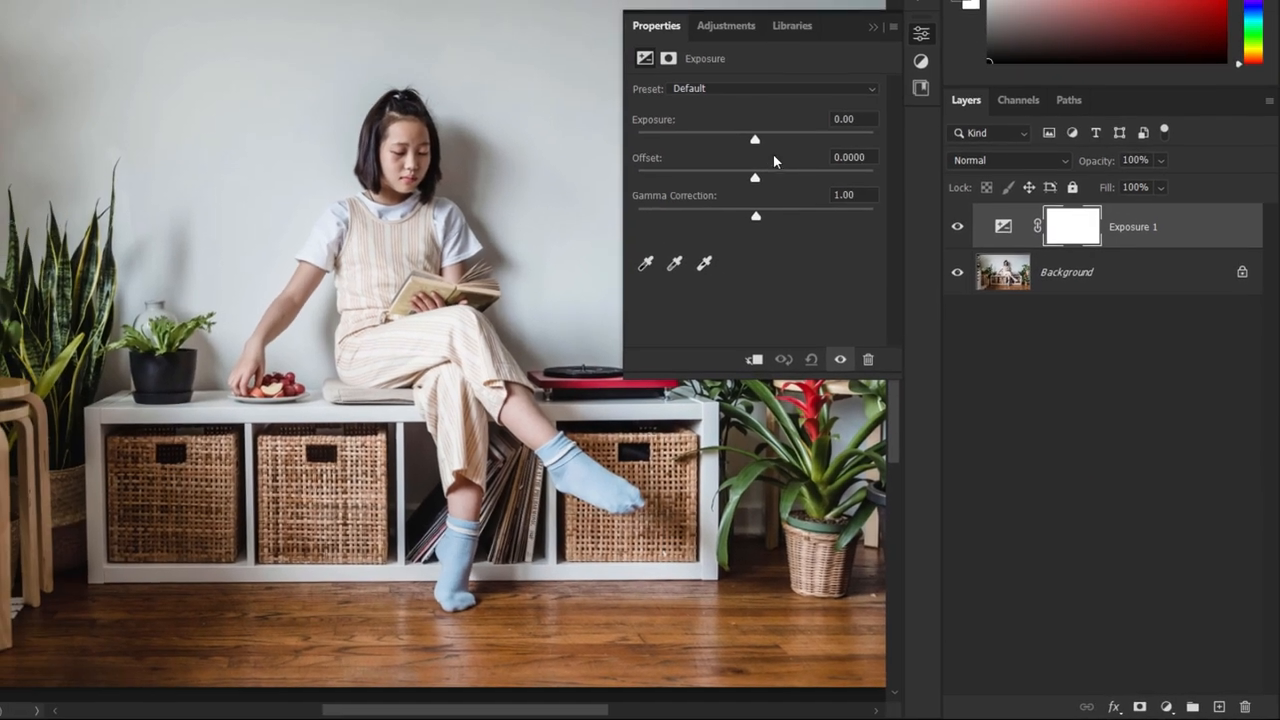
left_click_drag(755, 139, 722, 139)
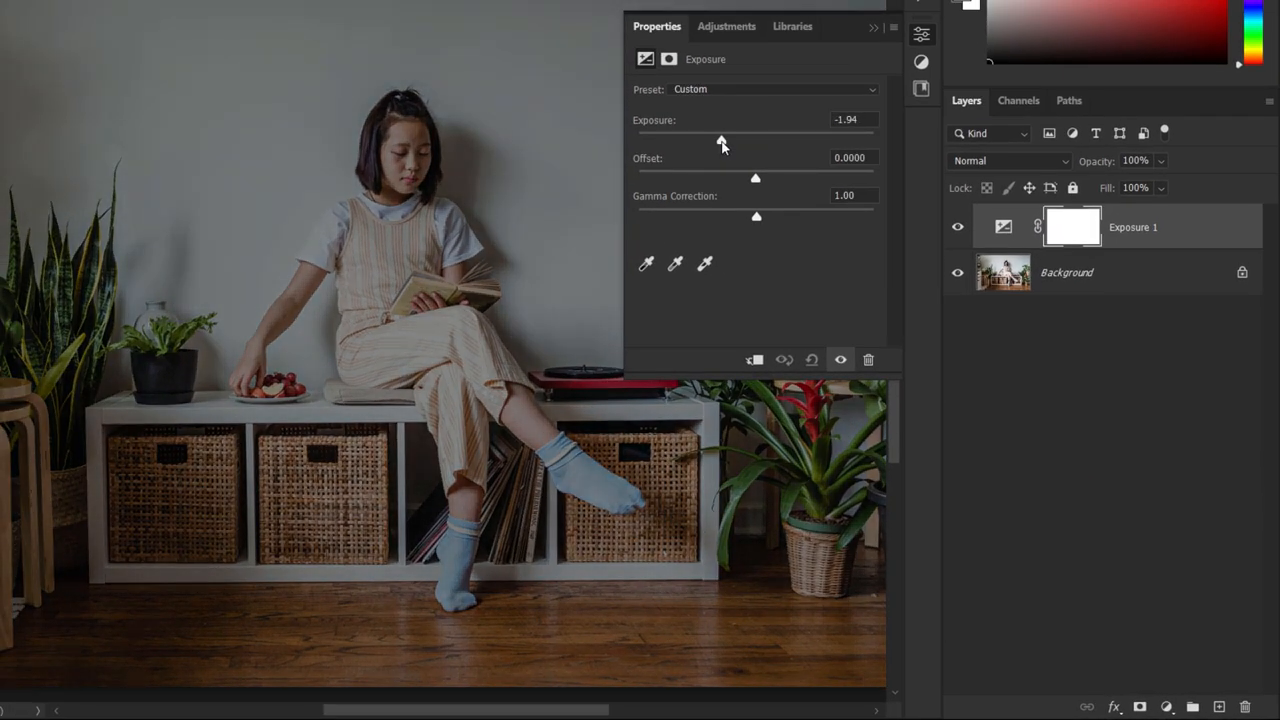
left_click_drag(756, 216, 768, 216)
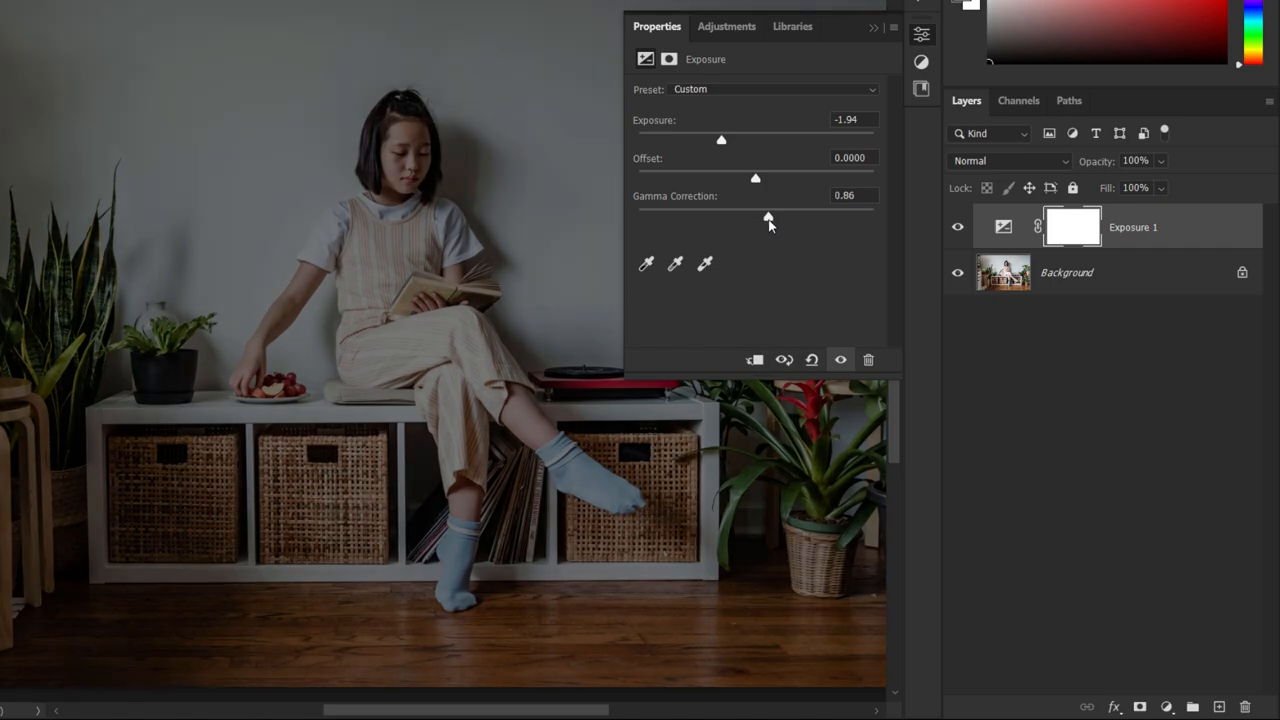
left_click_drag(770, 217, 773, 218)
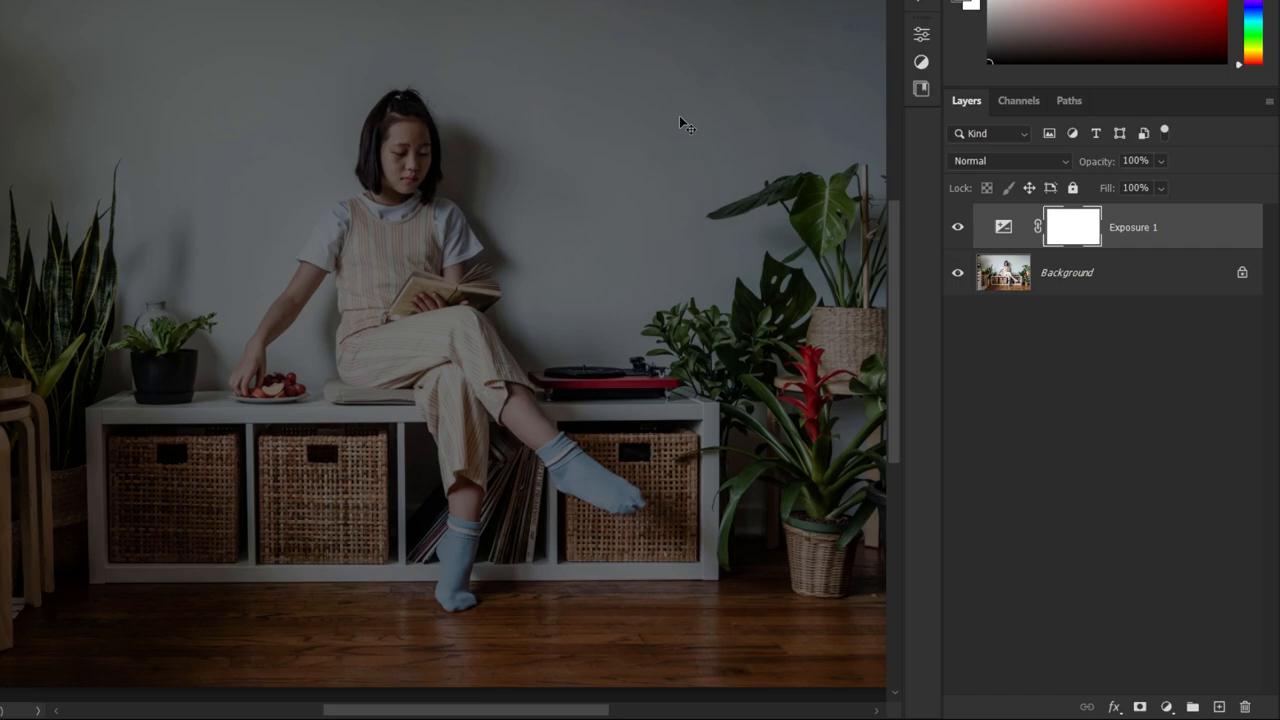
key("Ctrl+N")
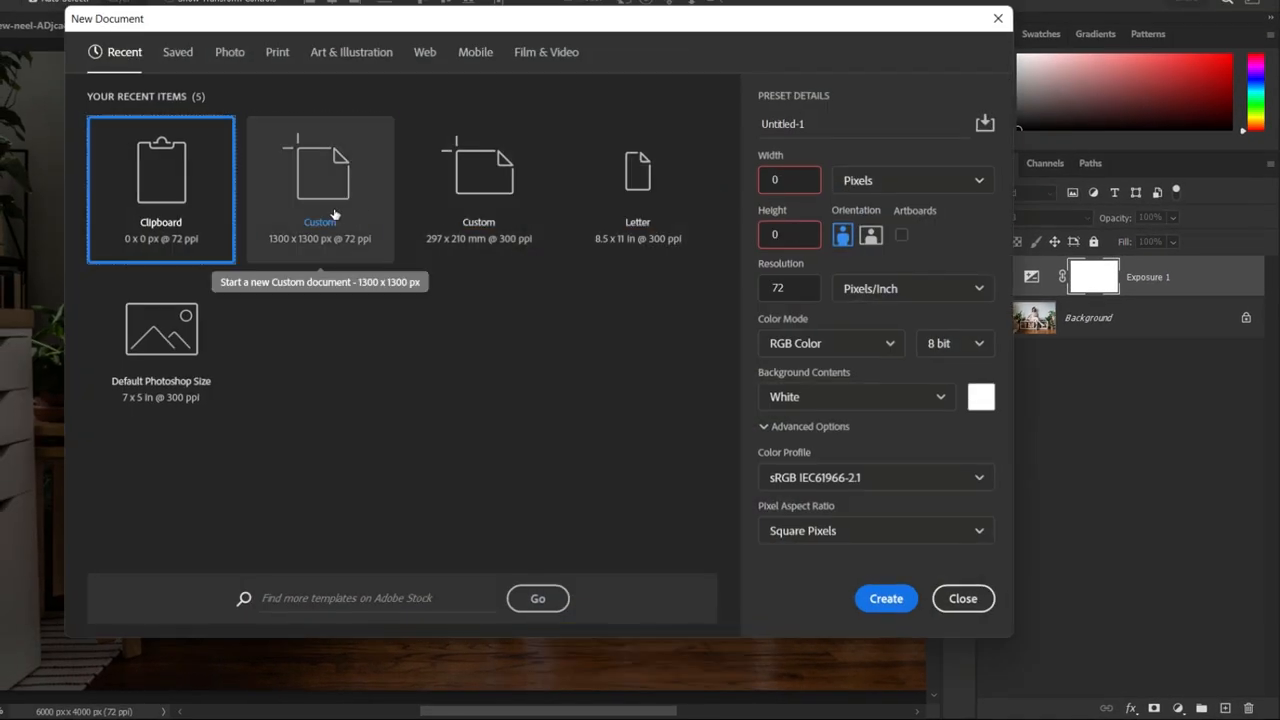
- Create a new document from the 1300 × 1300 px Custom preset
left_click(320, 189)
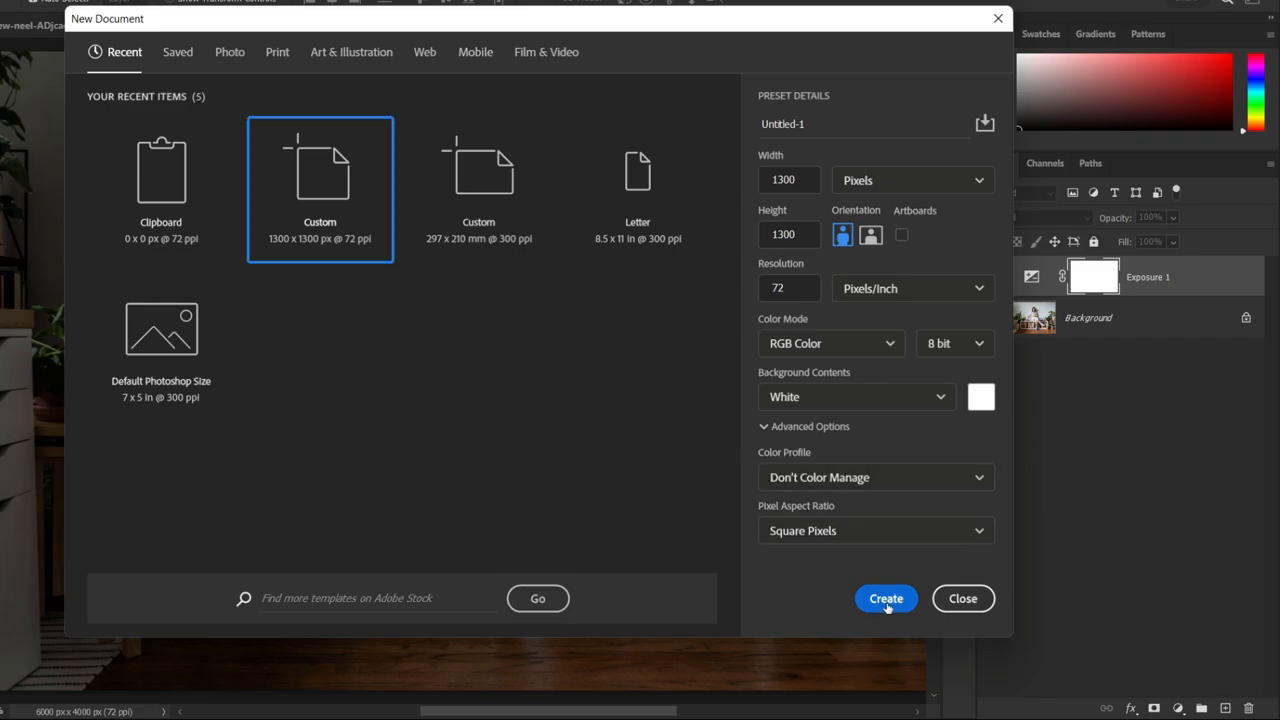
left_click(886, 598)
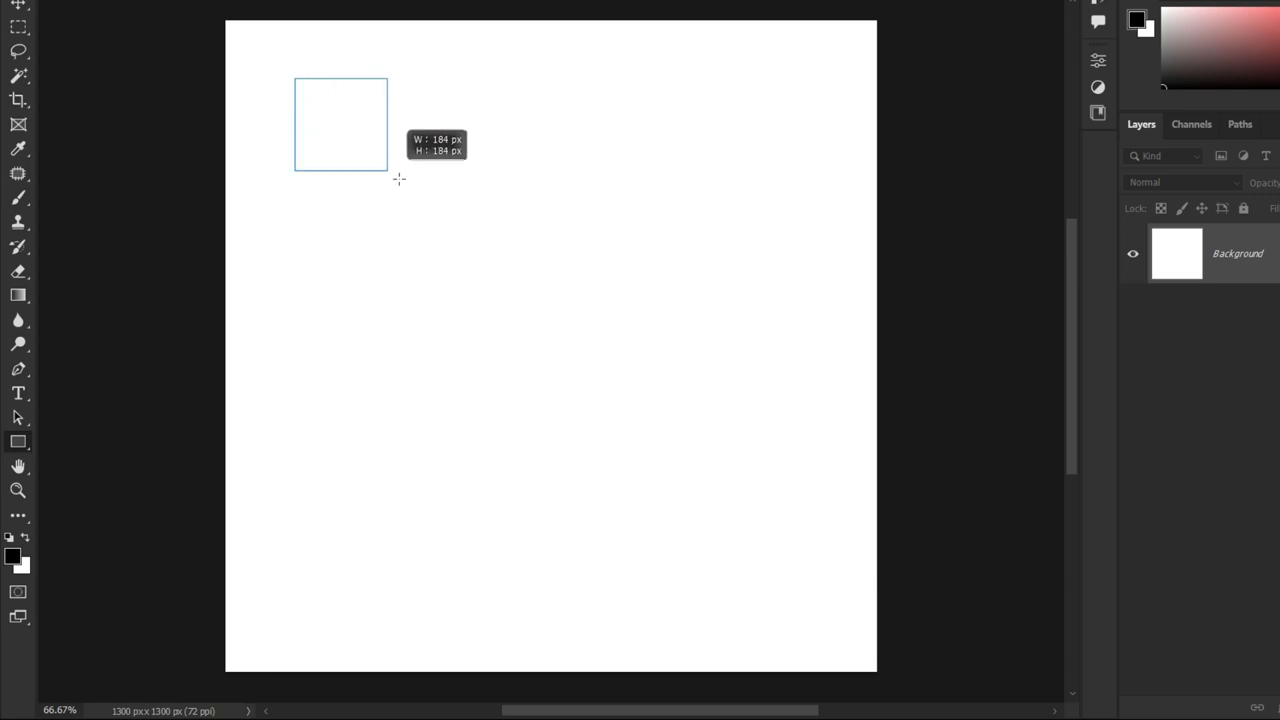
- Draw a black square, grid it into sixteen panes, and merge them into one shape
left_click_drag(295, 78, 398, 188)
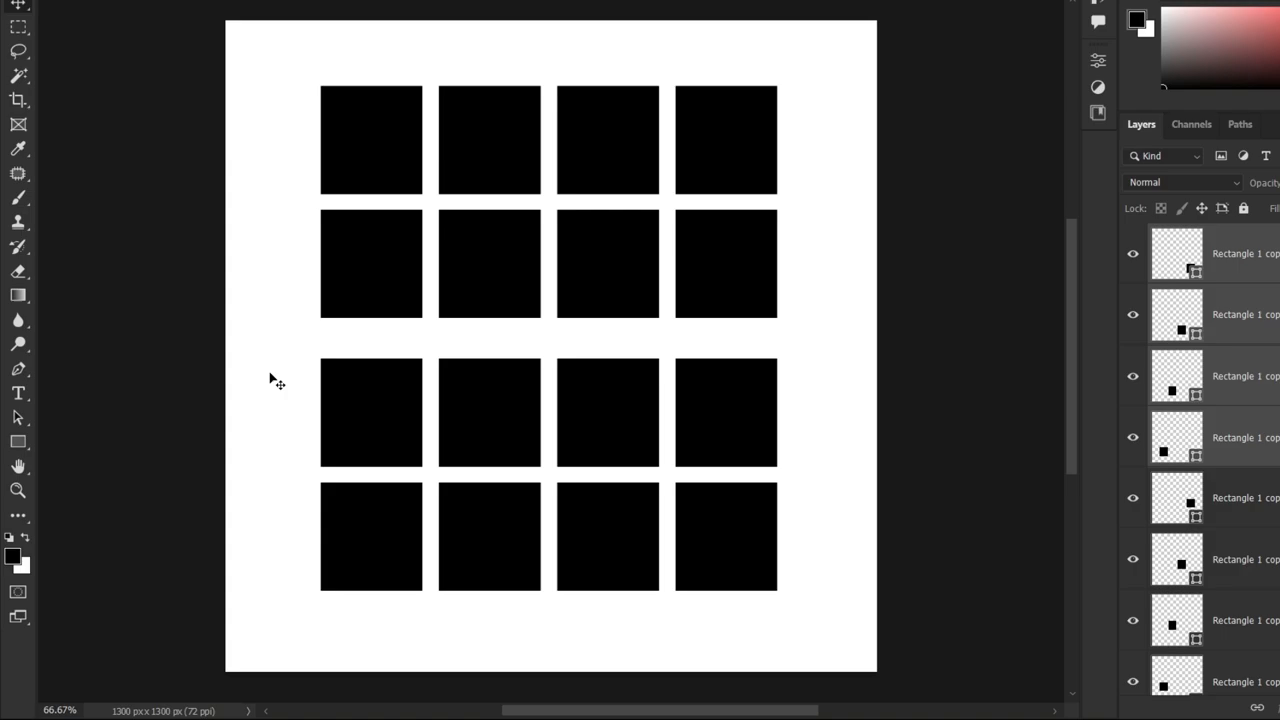
left_click_drag(478, 462, 831, 570)
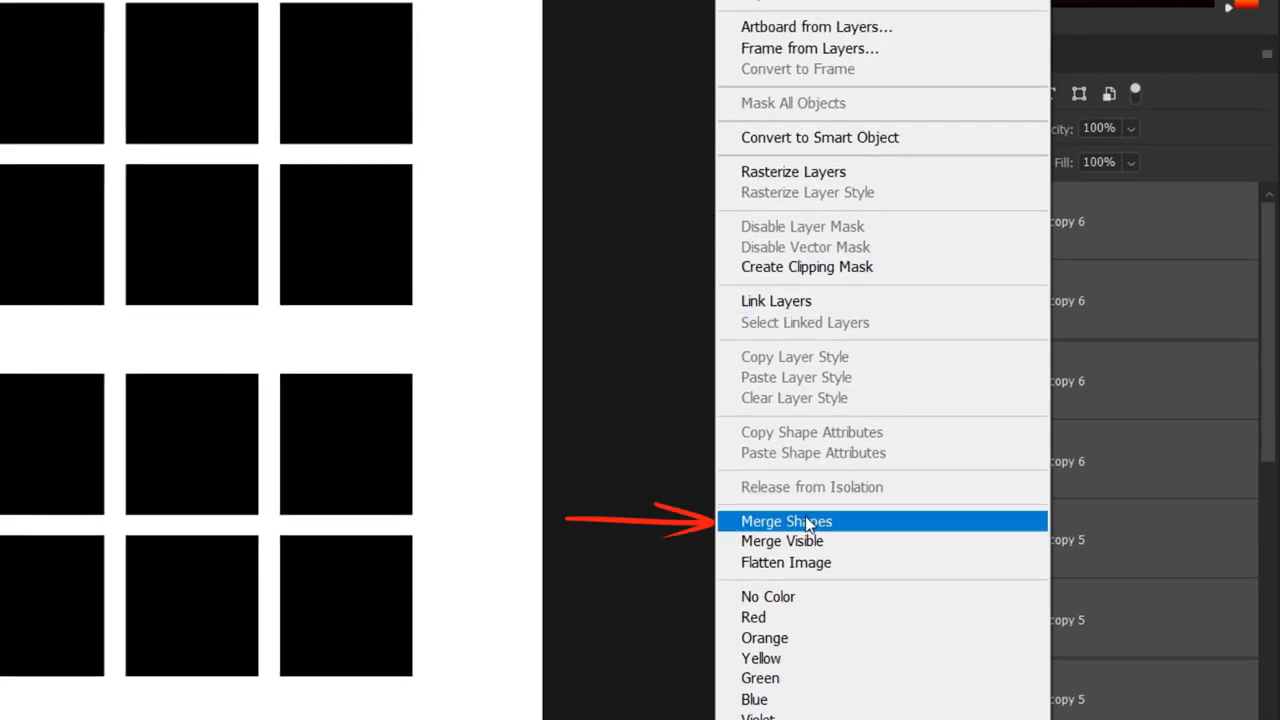
left_click(786, 521)
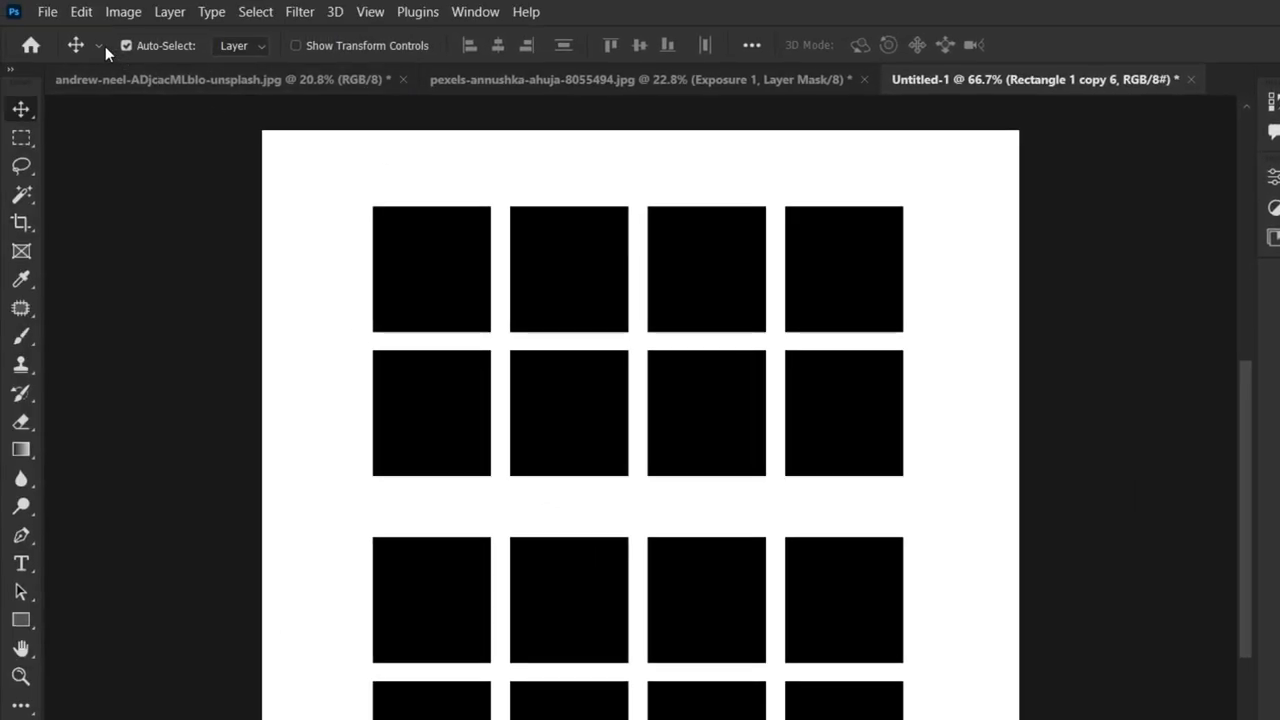
- Place the palm tree PNG, invert it to white, and clip it to the panes
left_click(68, 11)
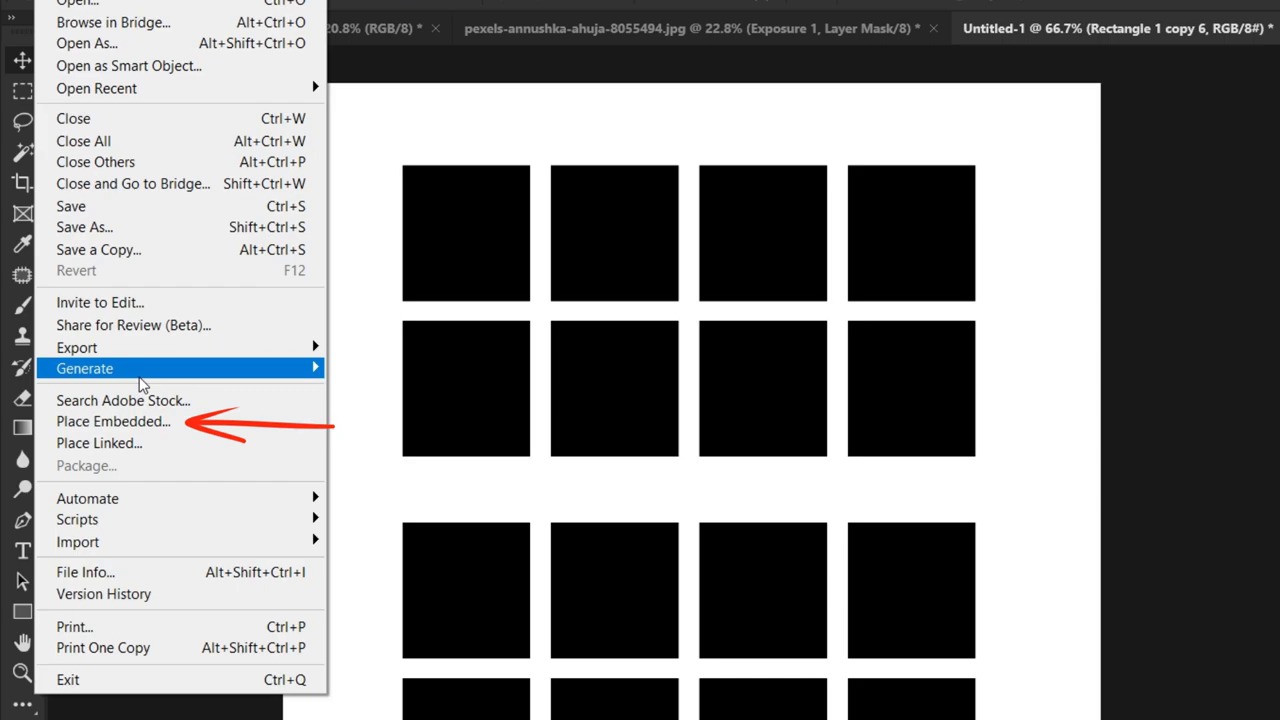
left_click(112, 421)
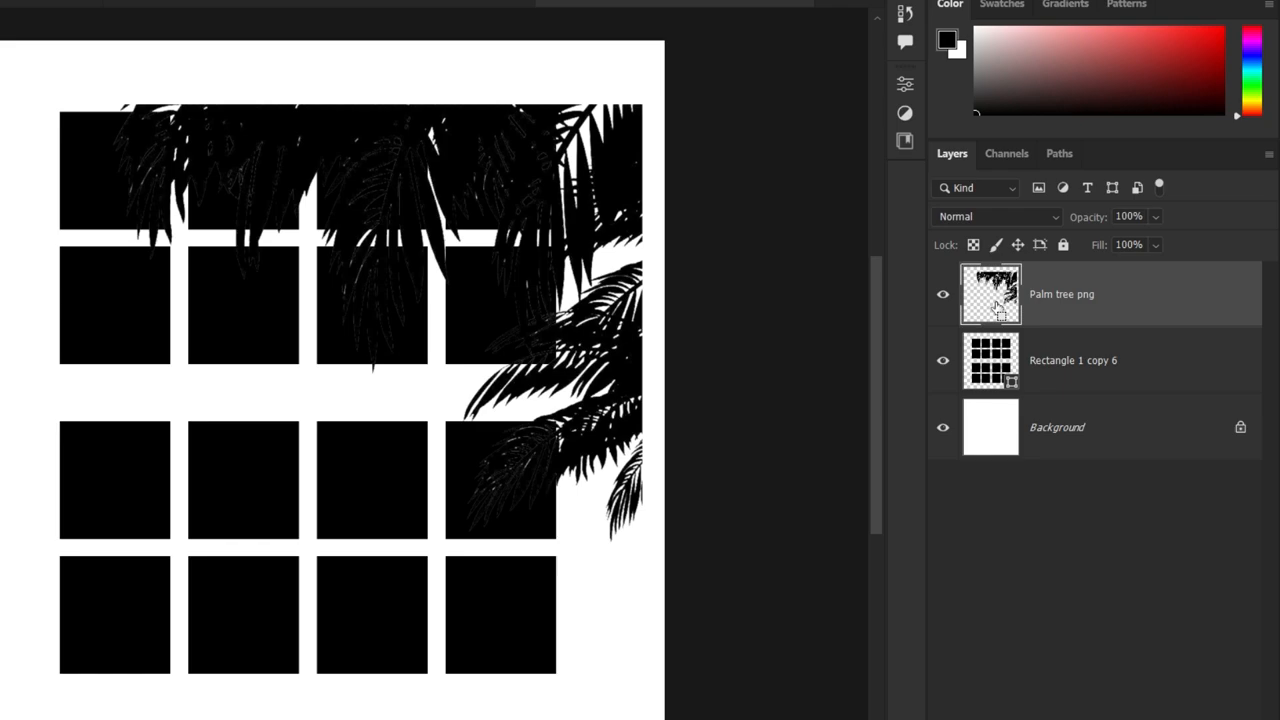
key("Ctrl+i")
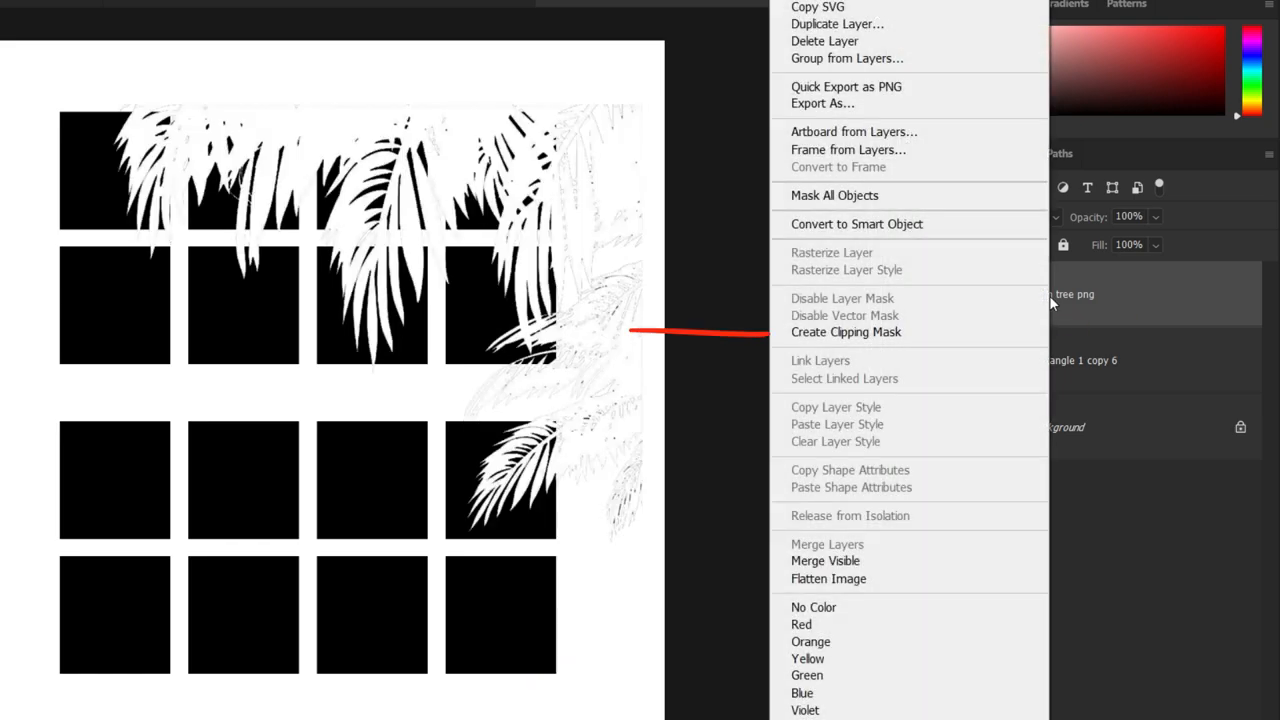
left_click(846, 331)
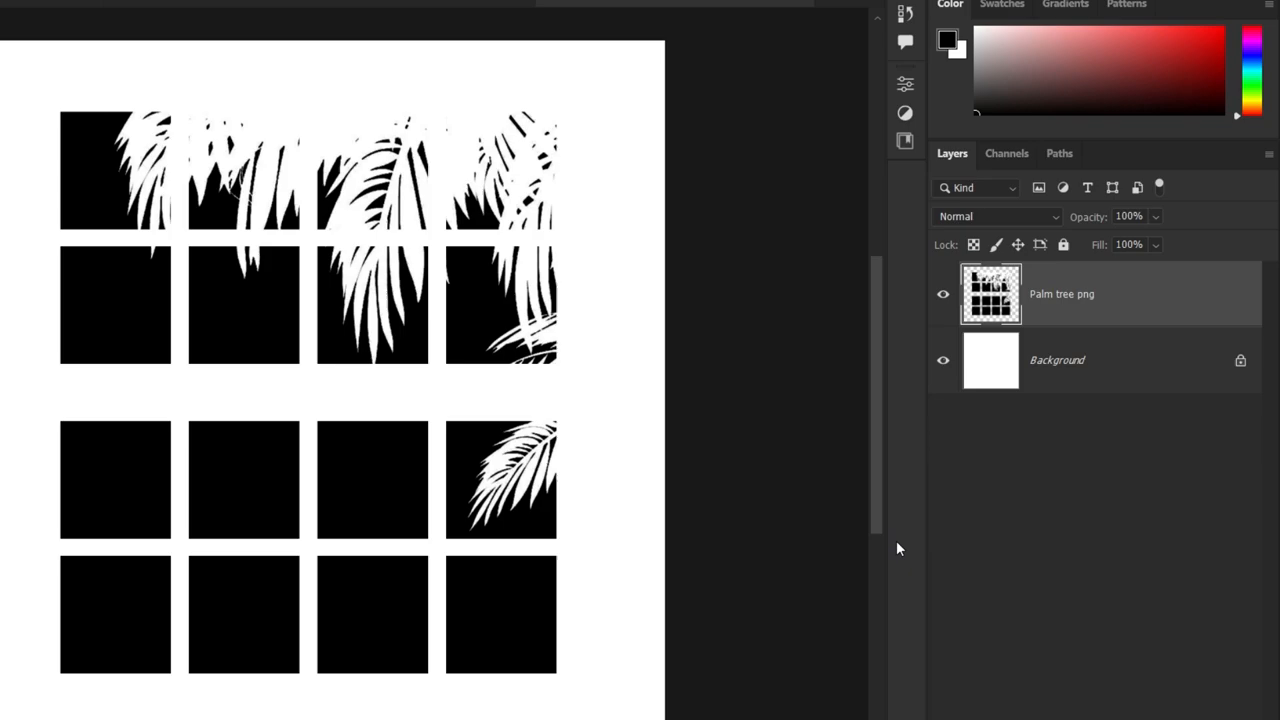
- Skew the merged window-and-palm layer into slanted panes and commit the transform
key("Ctrl+t")
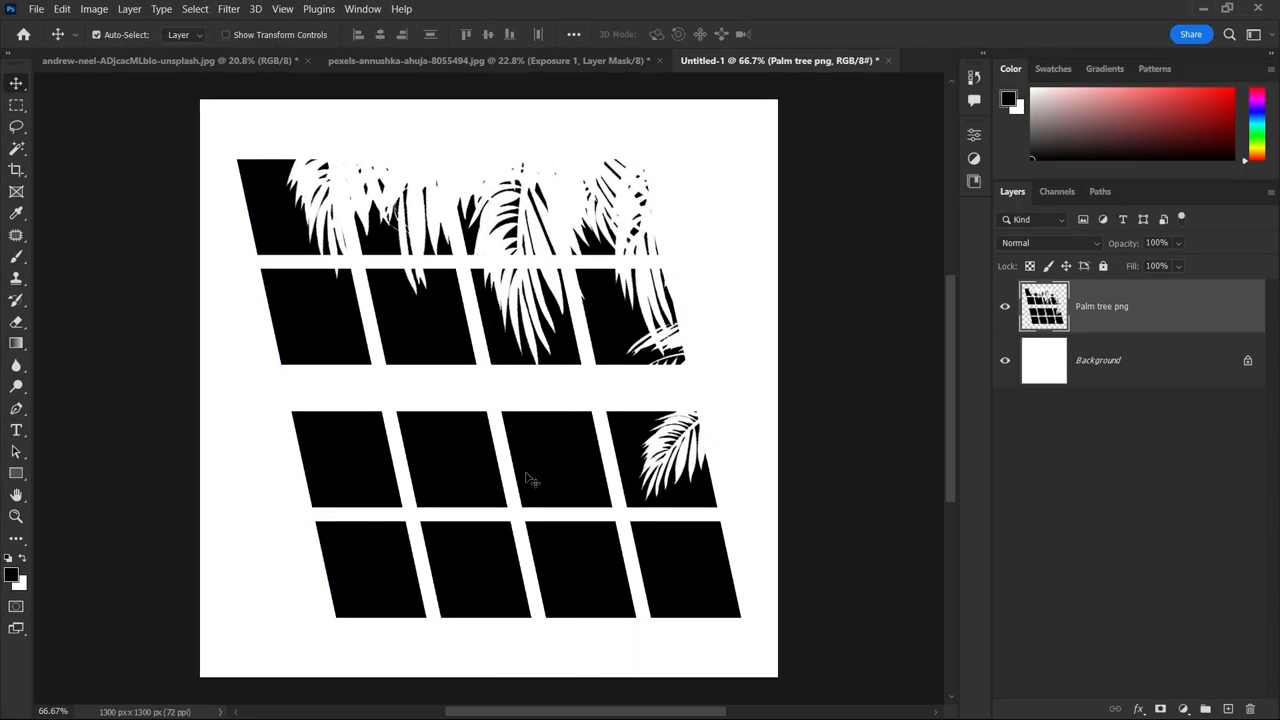
left_click(62, 9)
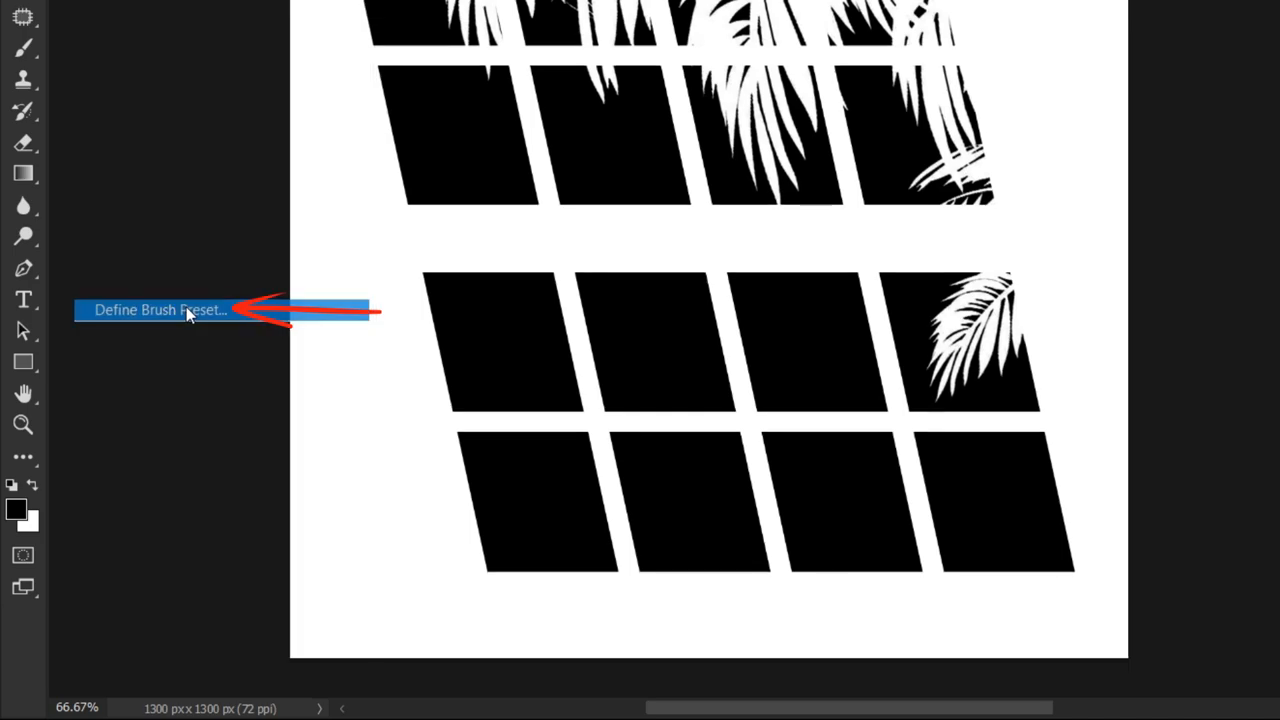
- Define the slanted window-and-palm shape as a named brush preset
left_click(185, 309)
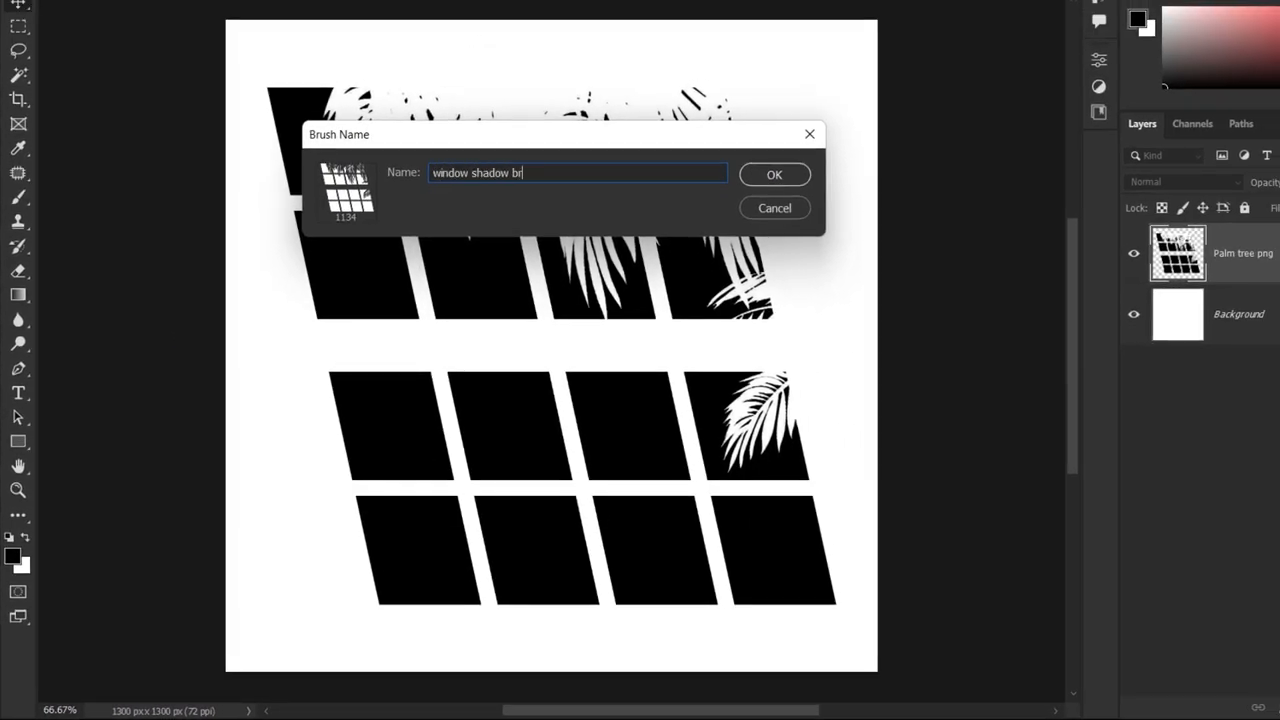
left_click(774, 174)
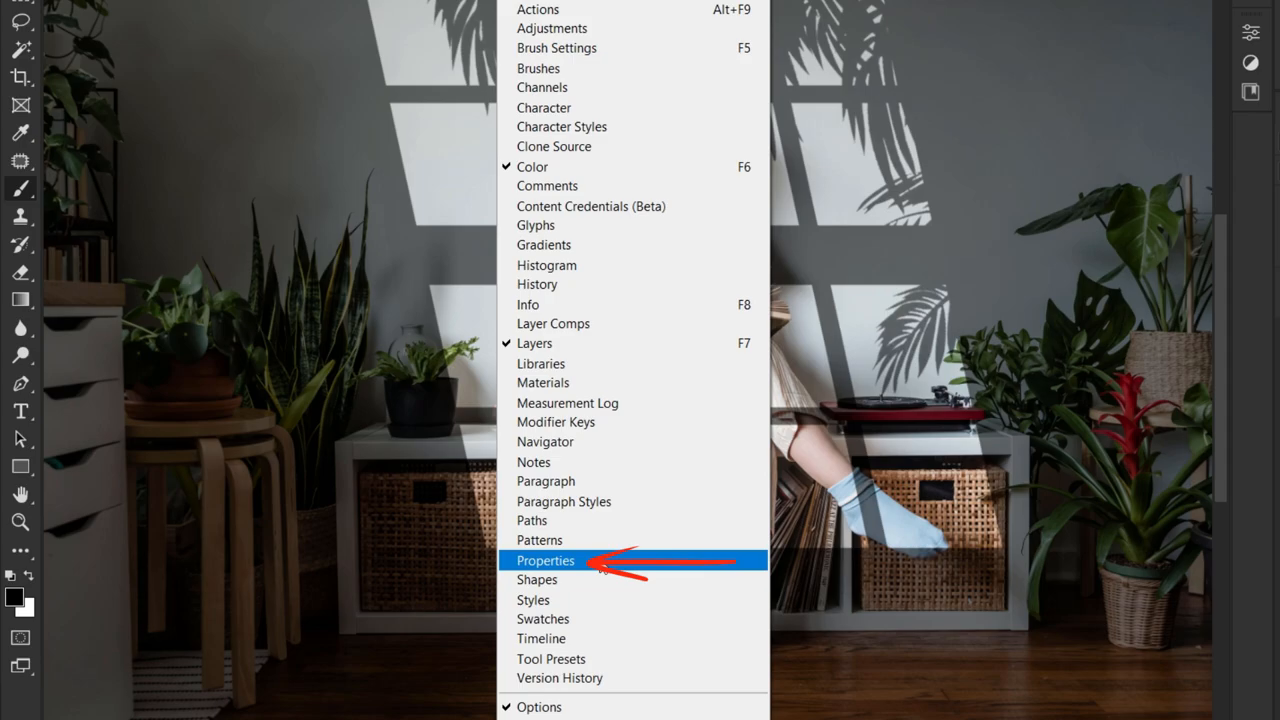
- Set the window-light layer mask's Feather to 20 px in Properties
left_click(544, 560)
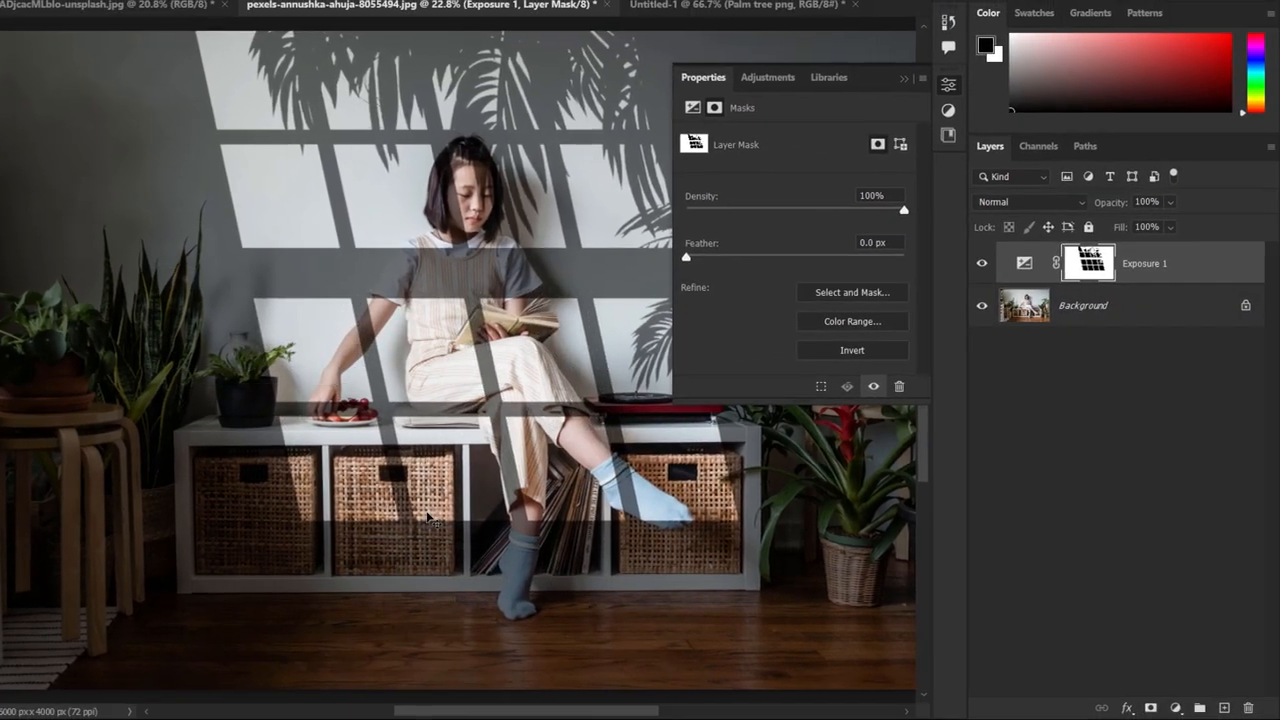
left_click_drag(686, 257, 771, 257)
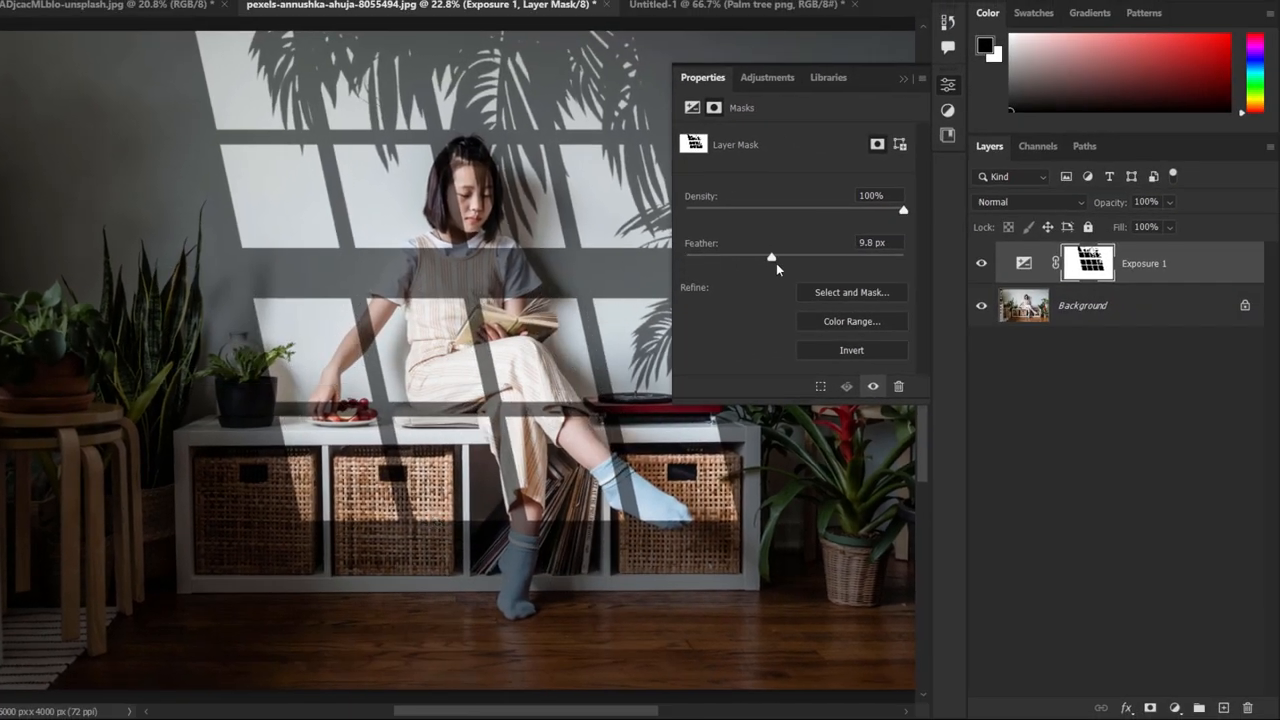
left_click_drag(770, 257, 782, 257)
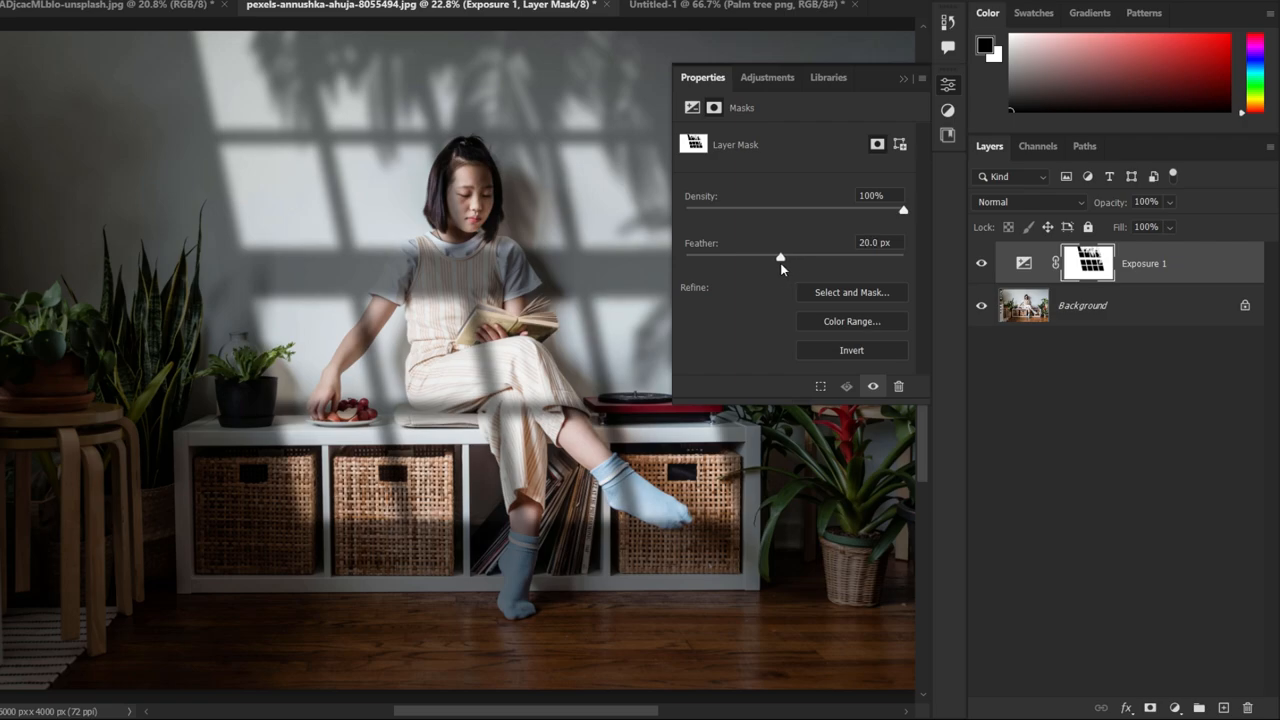
left_click_drag(781, 257, 779, 257)
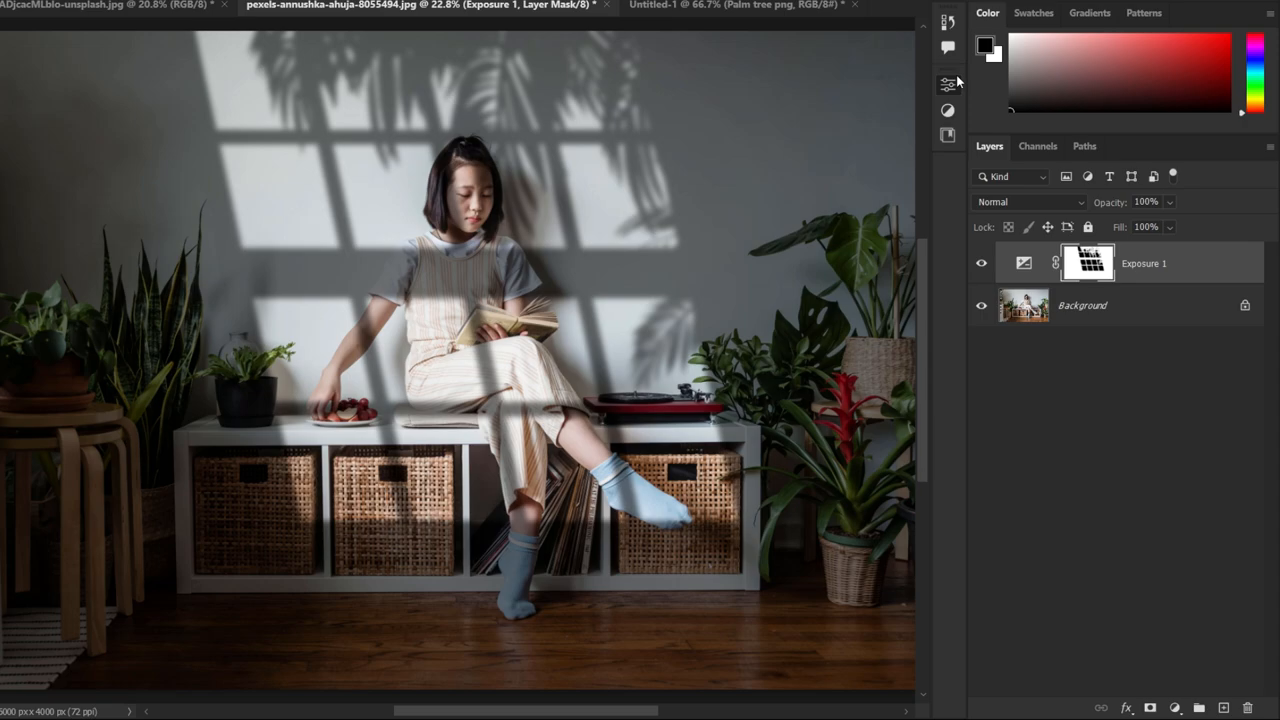
left_click(981, 263)
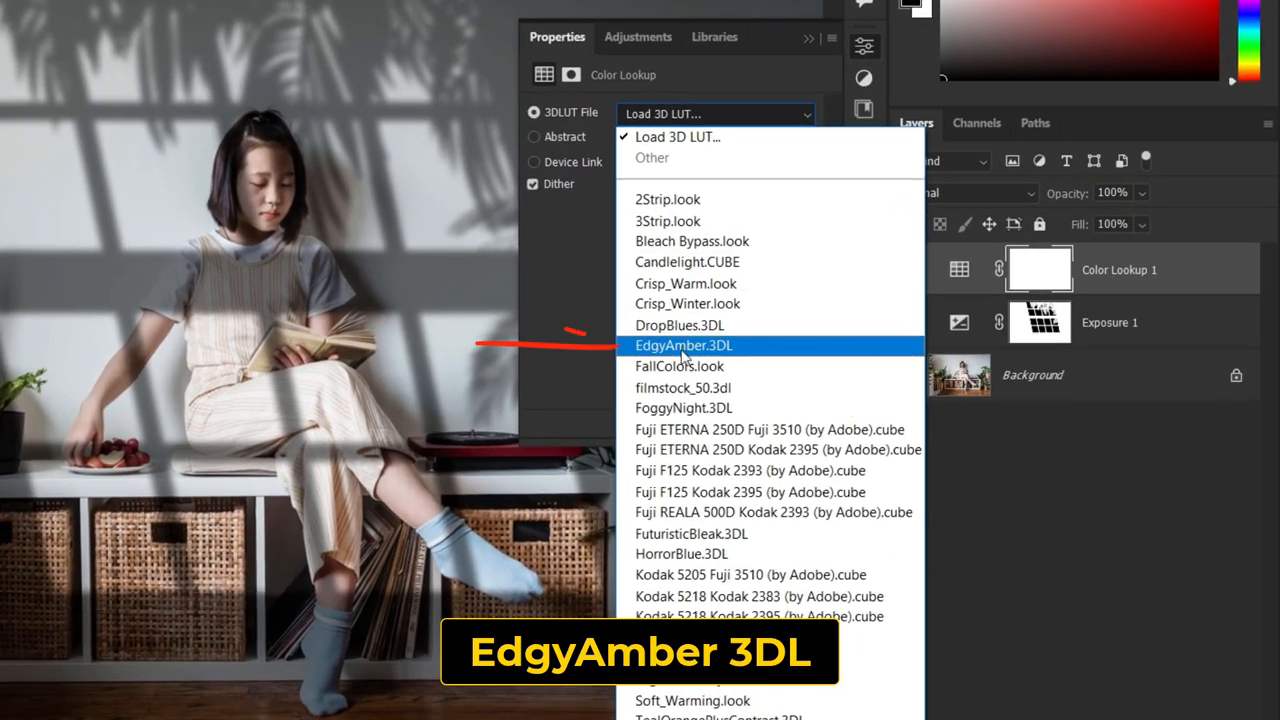
- Choose the EdgyAmber.3DL lookup and lower the layer opacity to about 26%
left_click(684, 345)
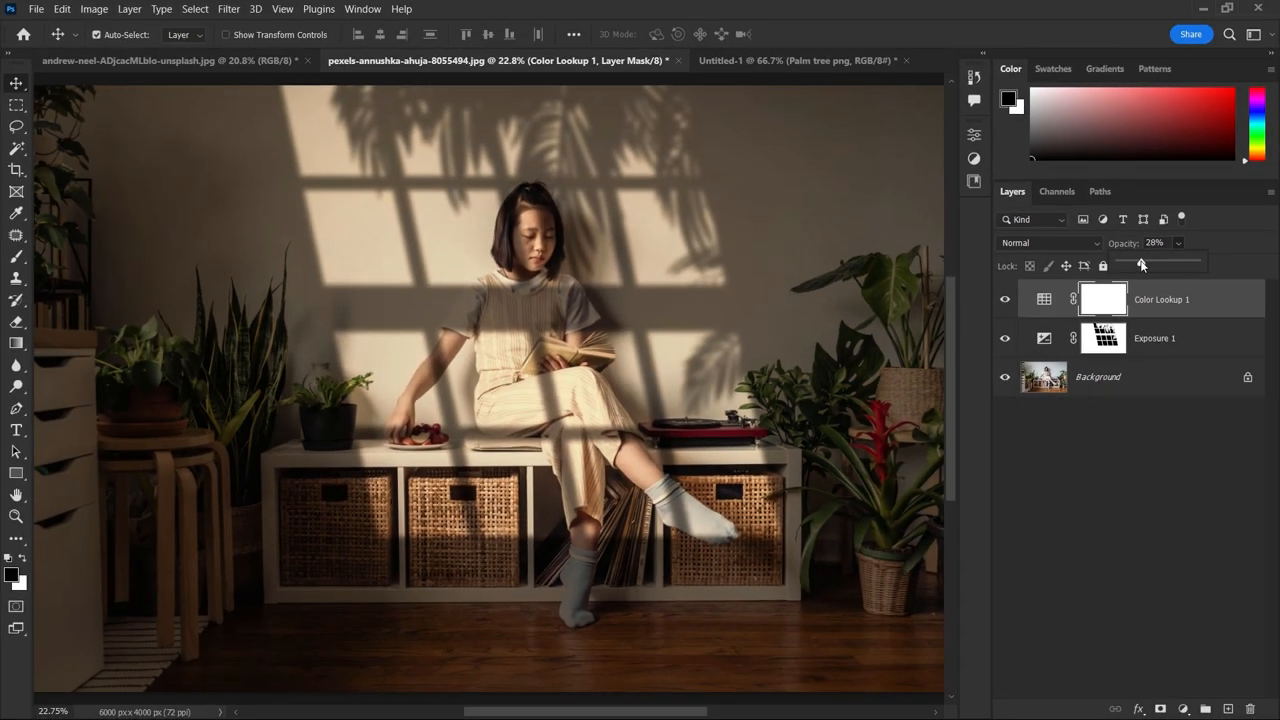
left_click_drag(1141, 264, 1137, 264)
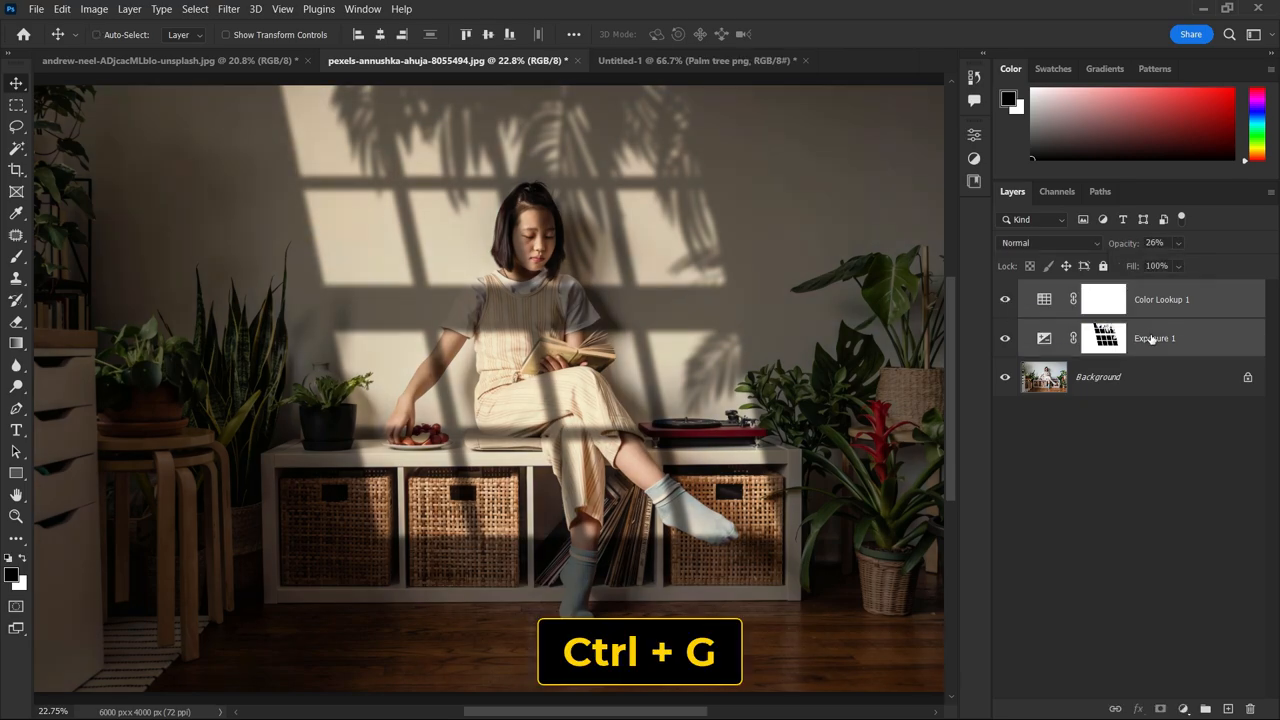
- Group the Exposure and Color Lookup layers, copy Group 1 to the laptop photo, then transform its mask
key("Ctrl+G")
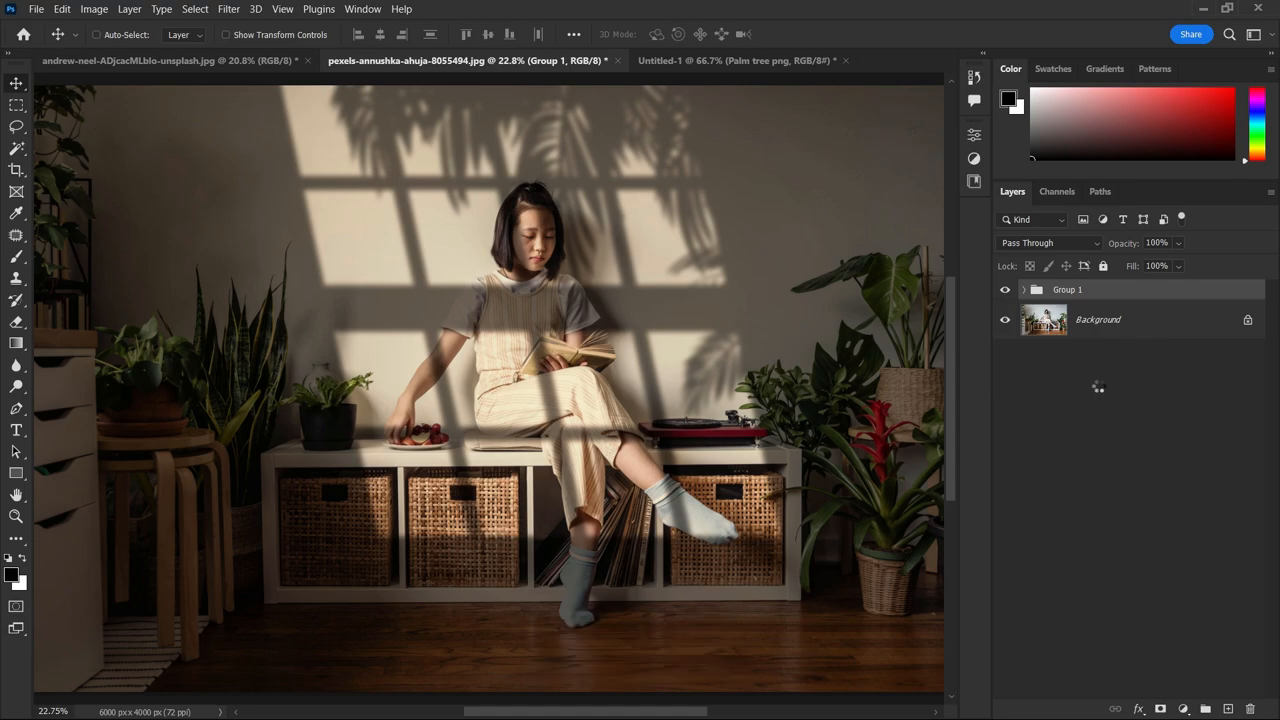
left_click(150, 62)
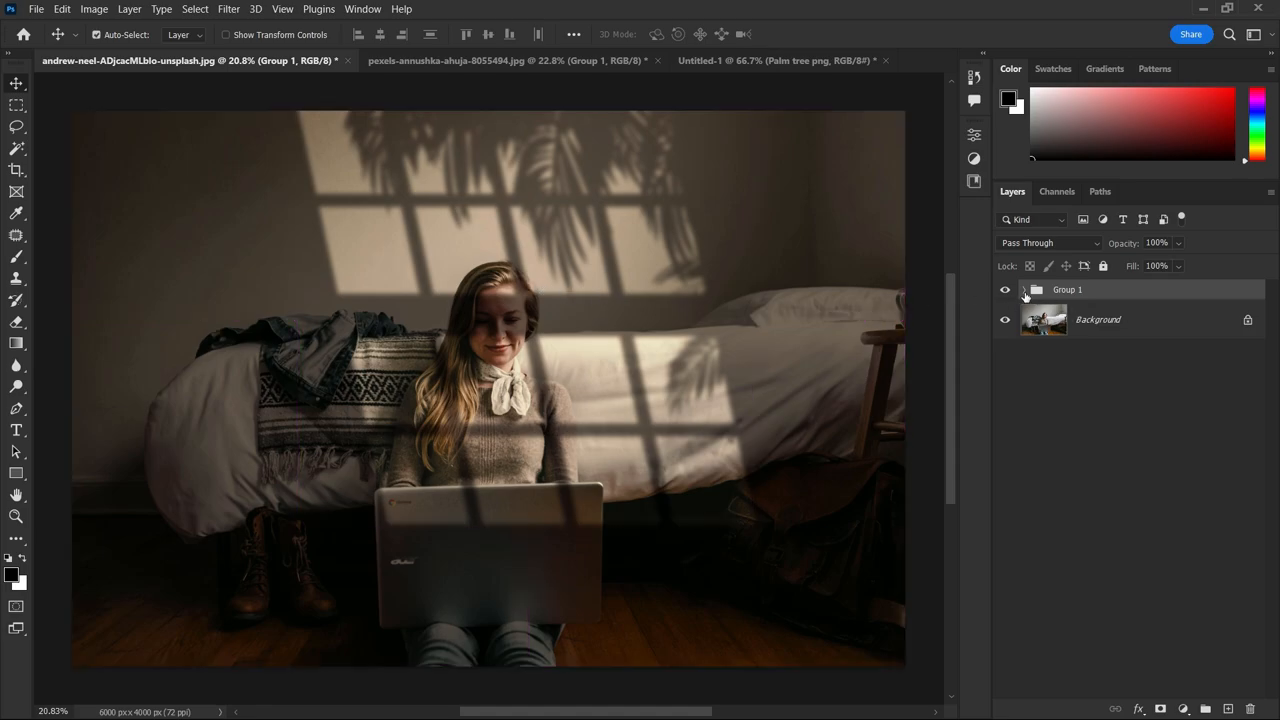
left_click(1024, 290)
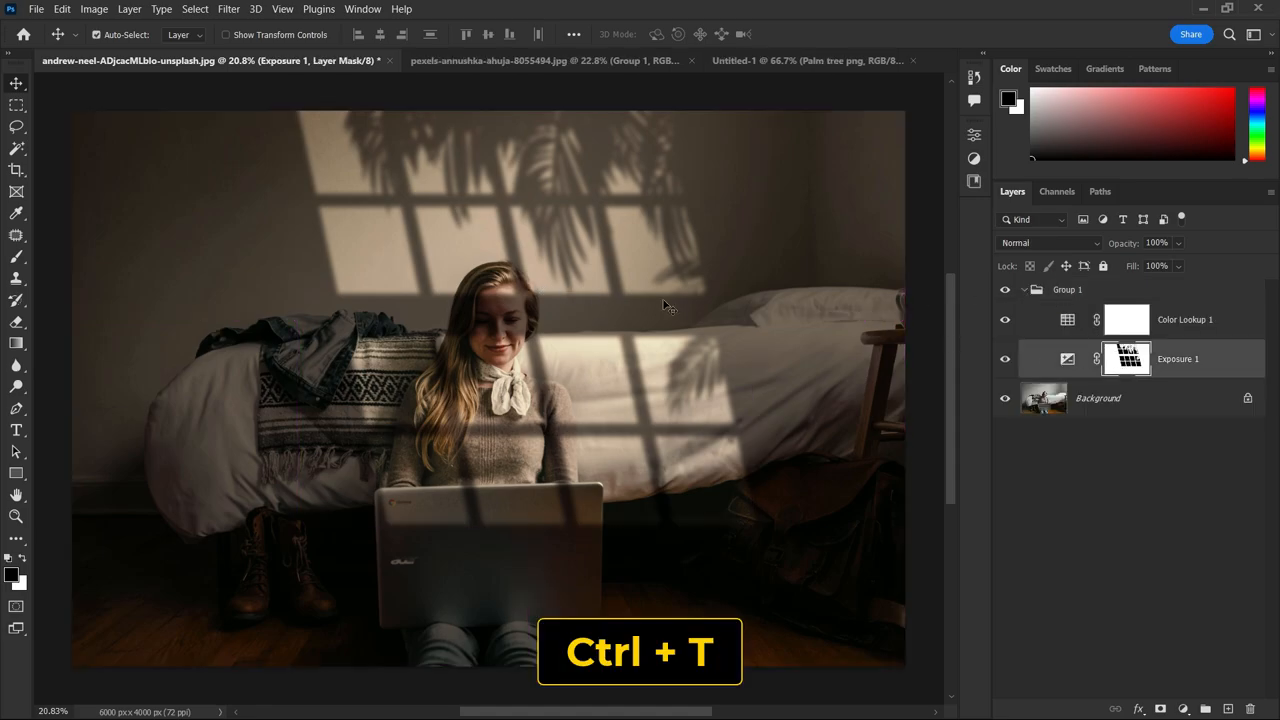
key("Ctrl+T")
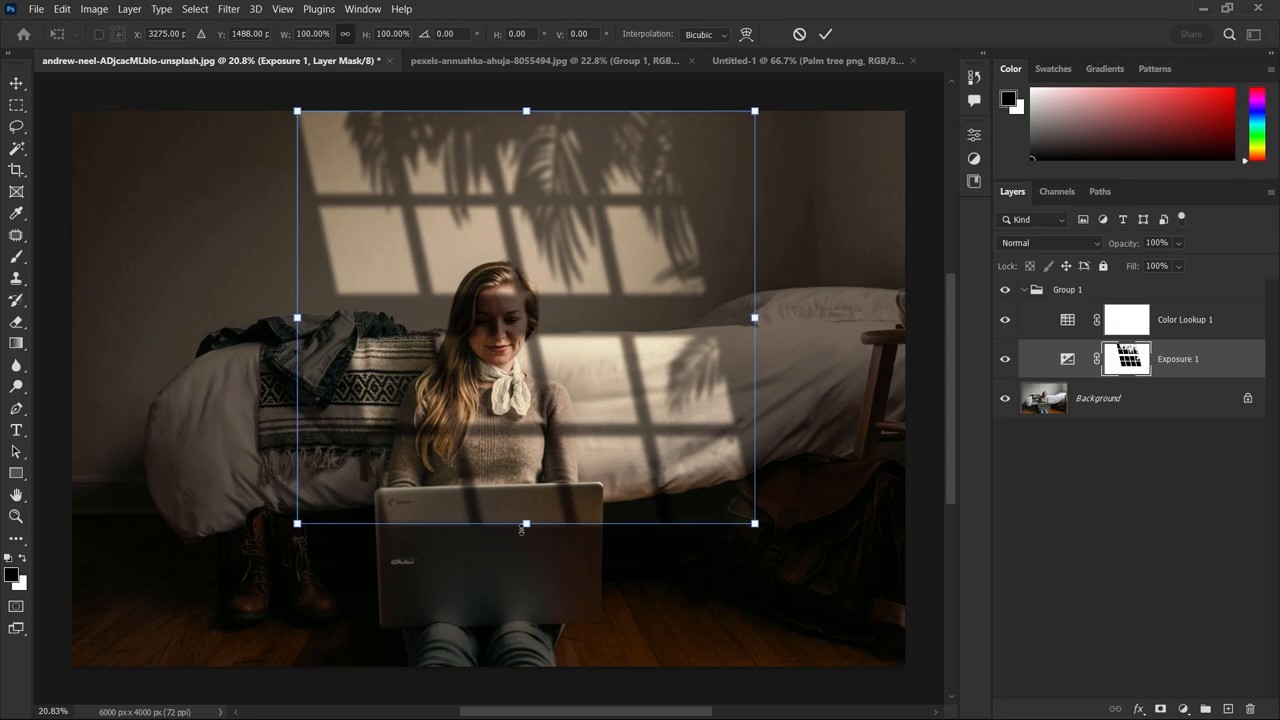